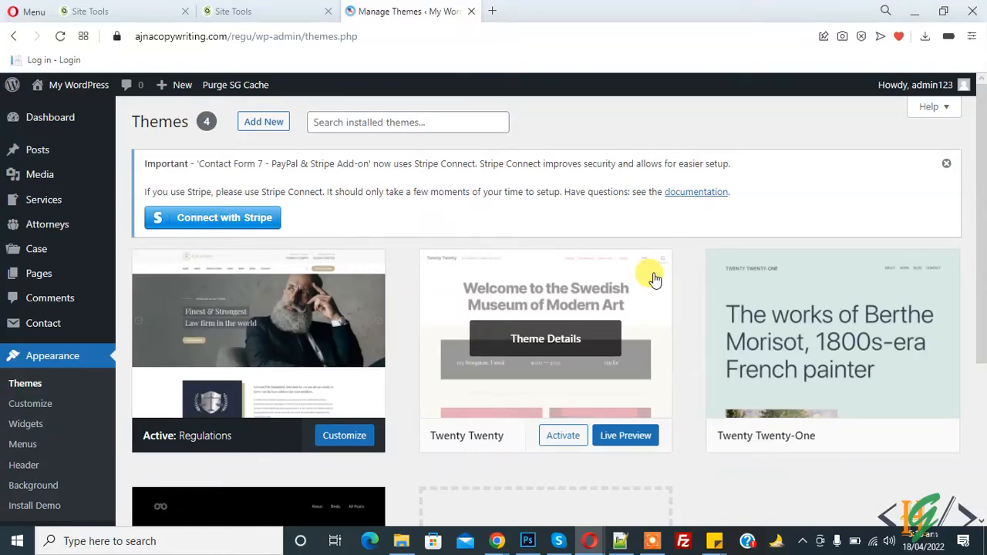
mouse_move(449, 100)
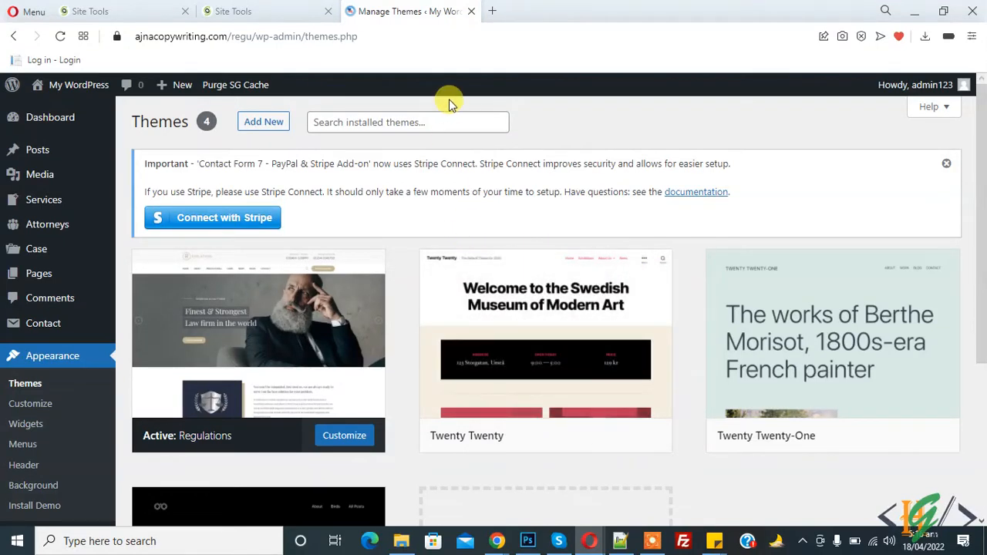
mouse_move(531, 229)
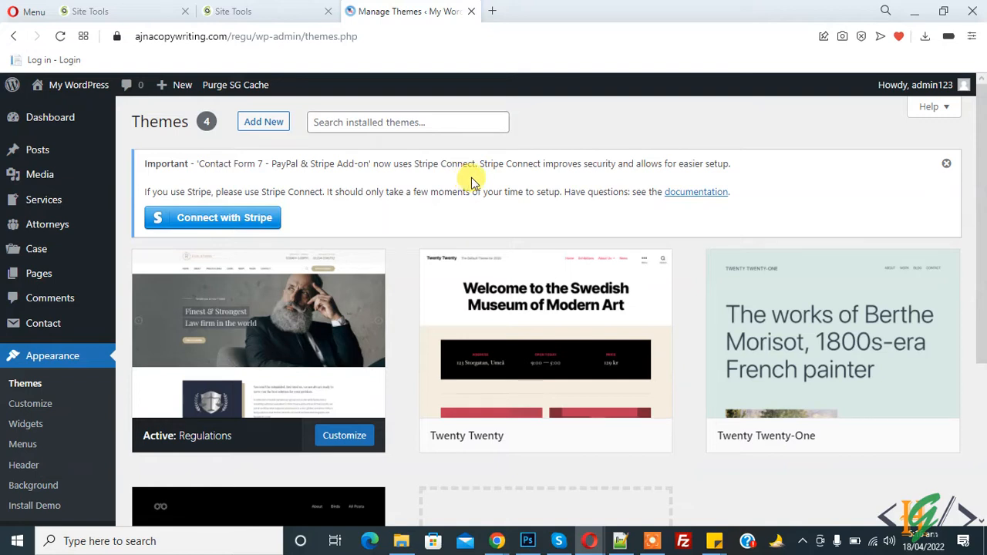
mouse_move(577, 212)
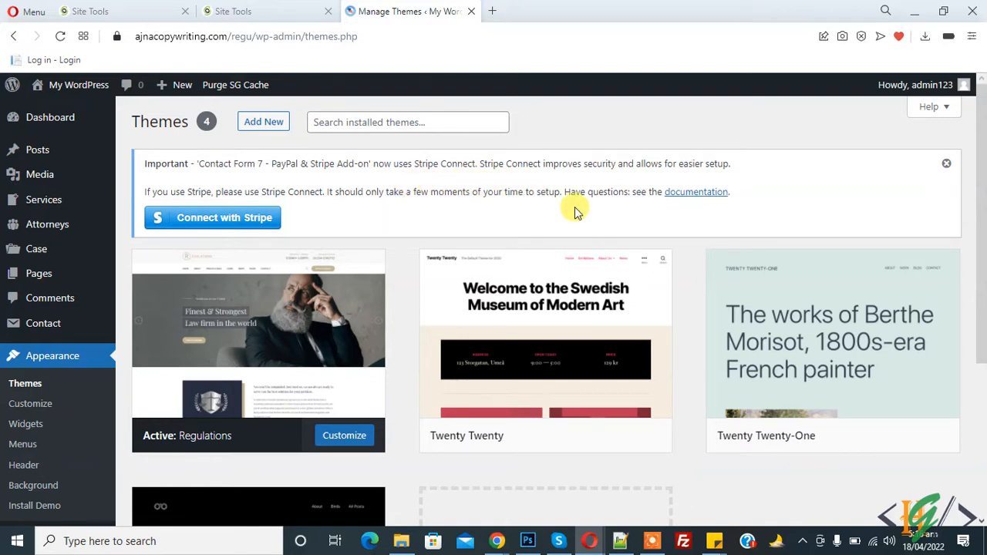
Install the WordPress importer from the list of import tools.
scroll(down, 3)
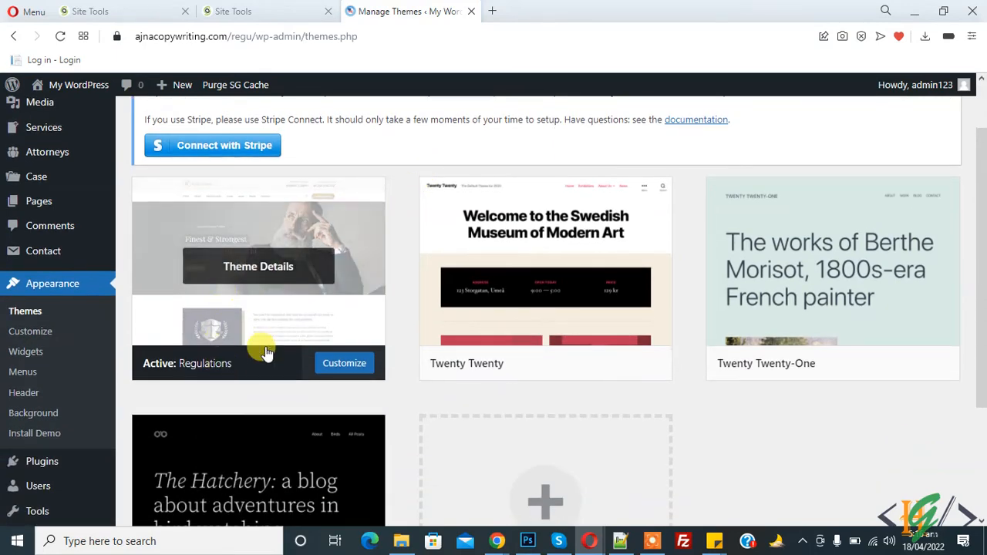
scroll(down, 3)
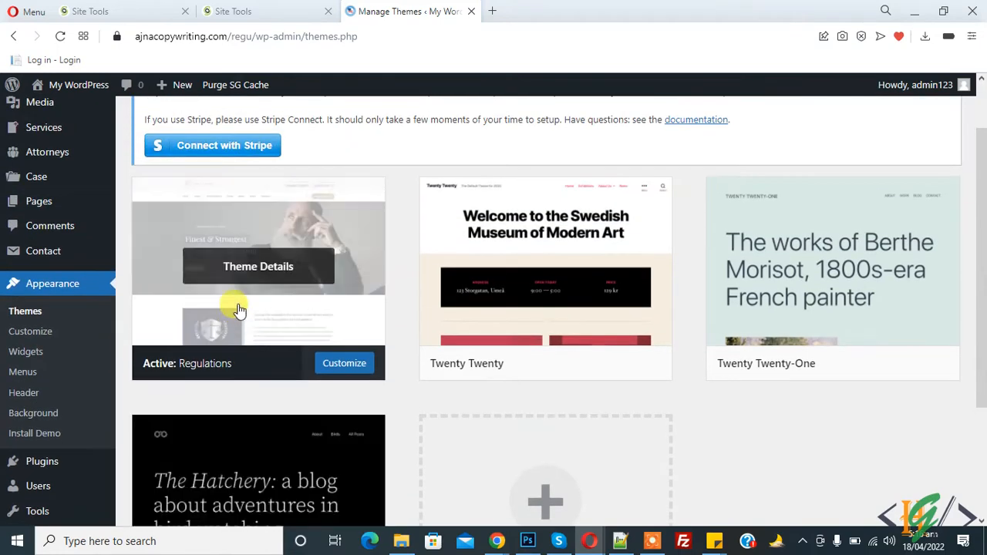
mouse_move(372, 223)
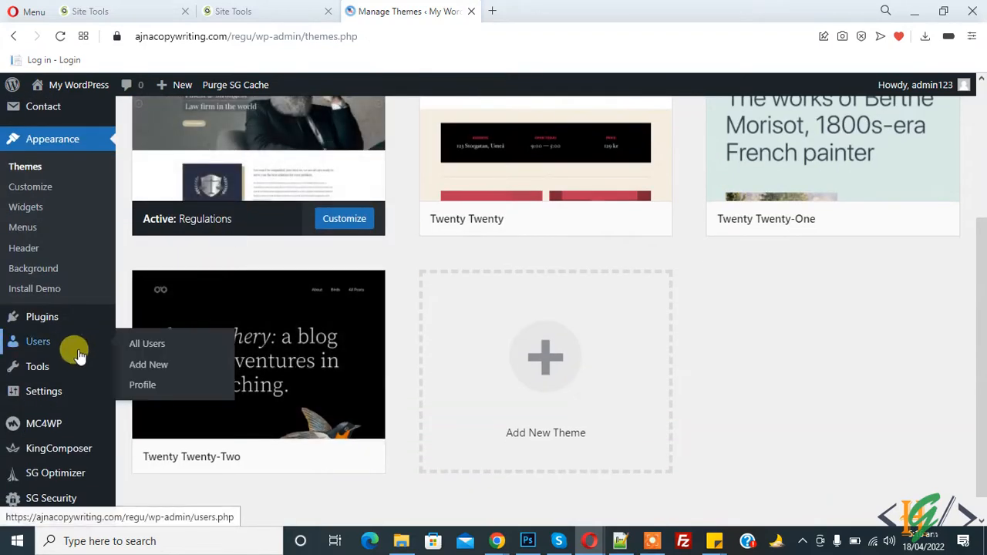
mouse_move(37, 366)
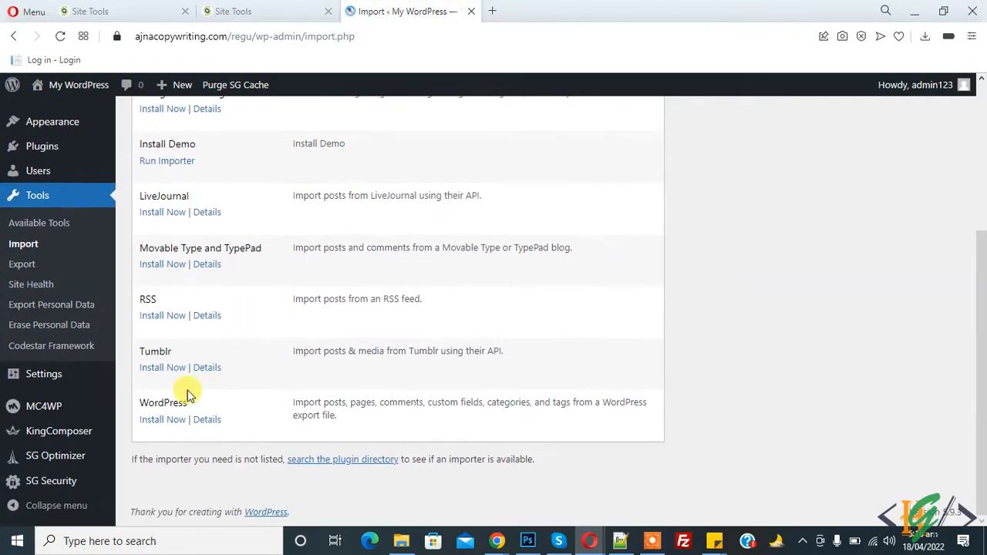
click(162, 419)
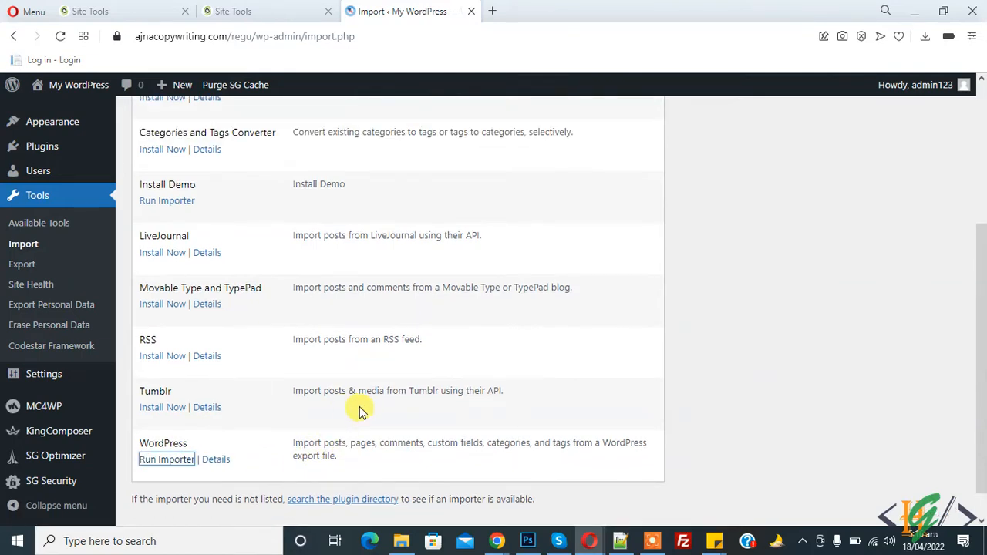
mouse_move(166, 459)
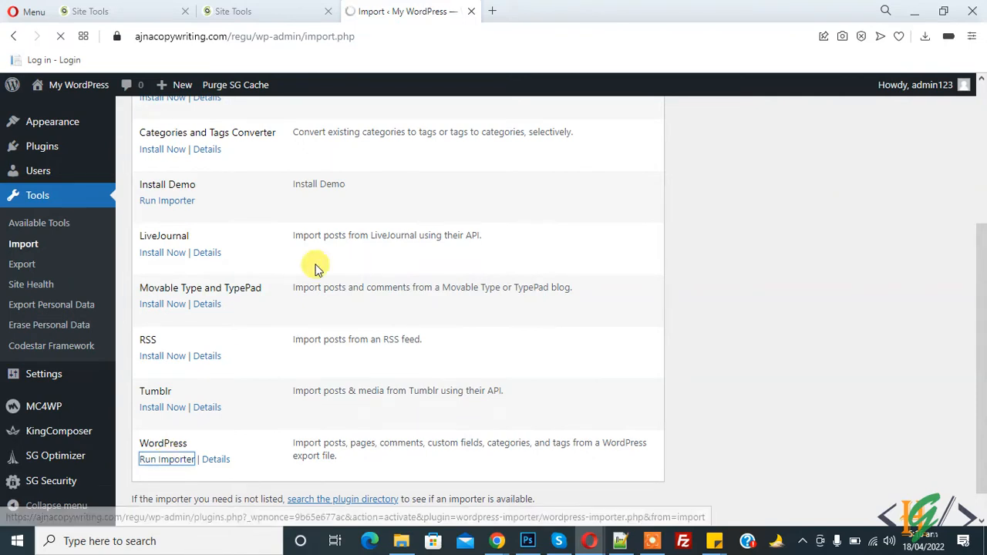
mouse_move(264, 258)
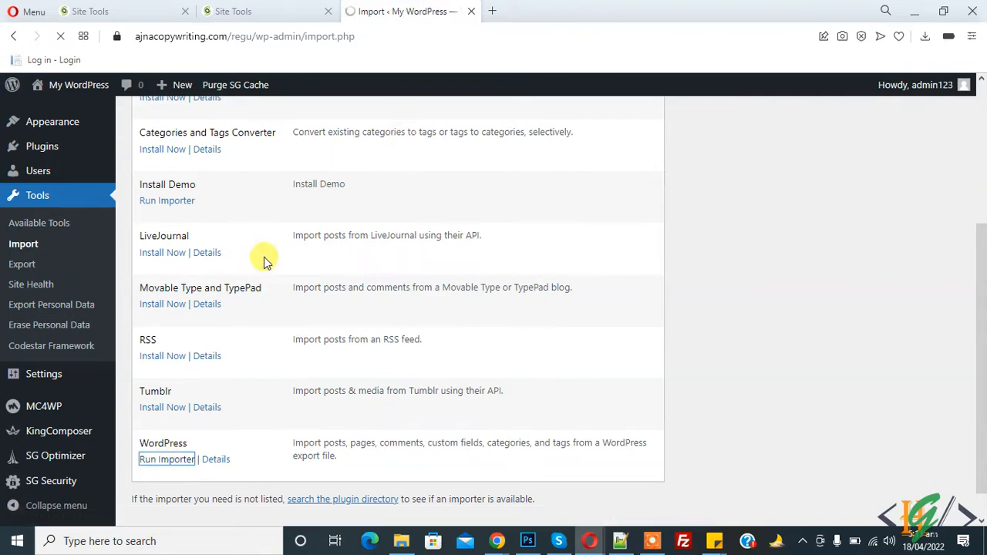
Run the importer and choose content.xml from the demo-data folder as the upload file.
click(166, 459)
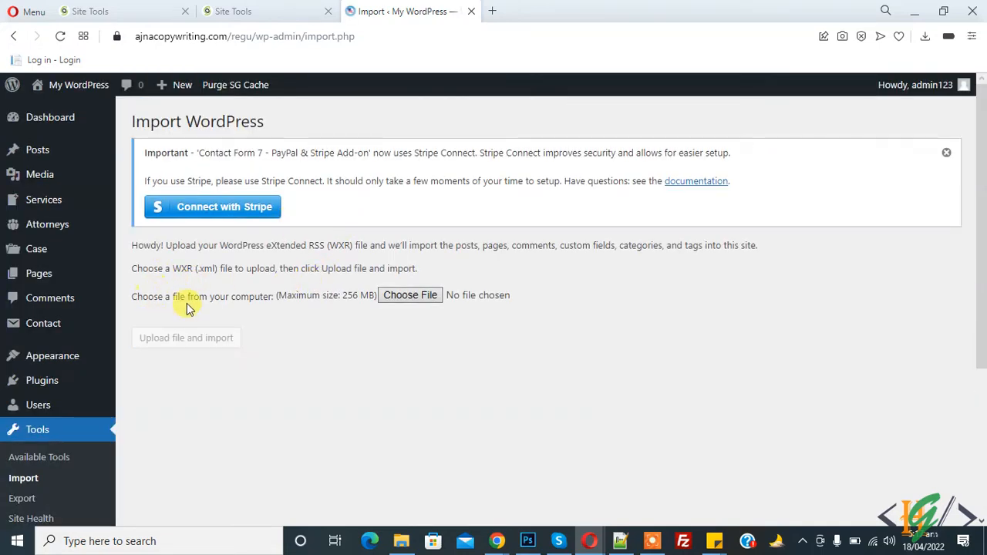
mouse_move(386, 313)
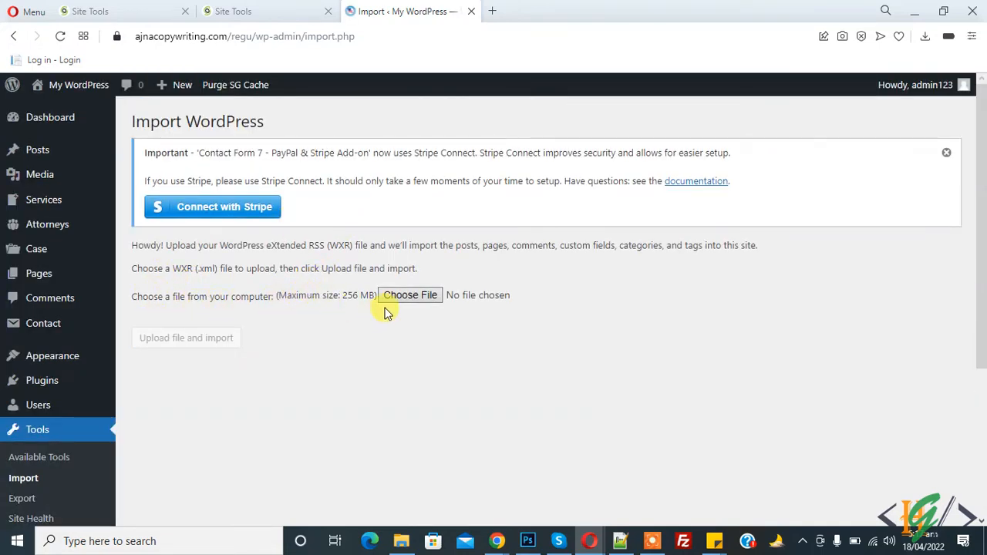
click(410, 294)
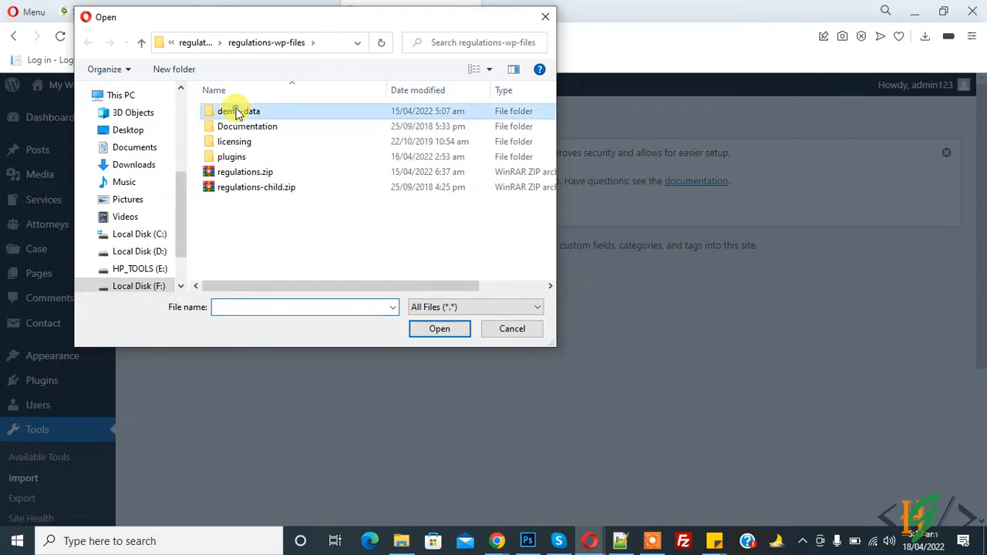
double_click(238, 111)
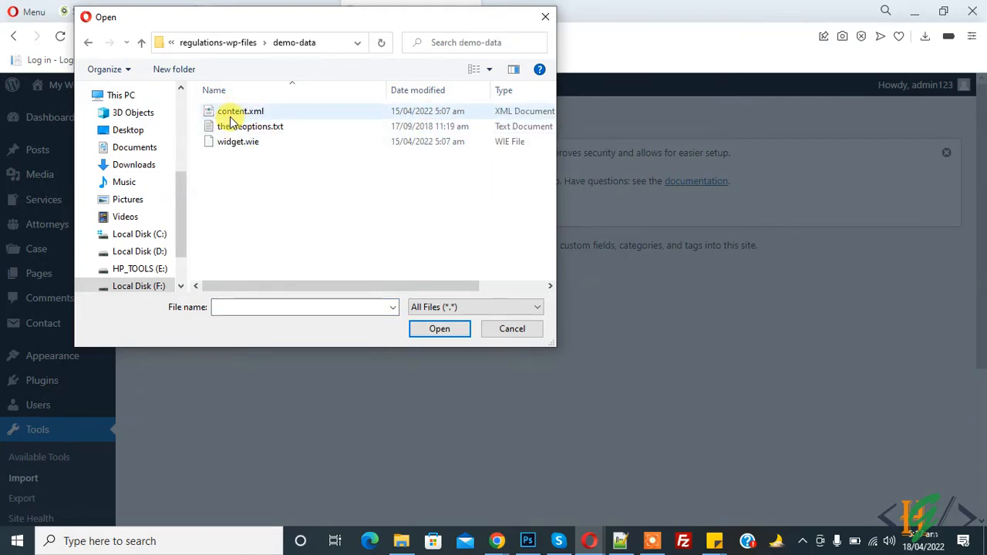
click(240, 111)
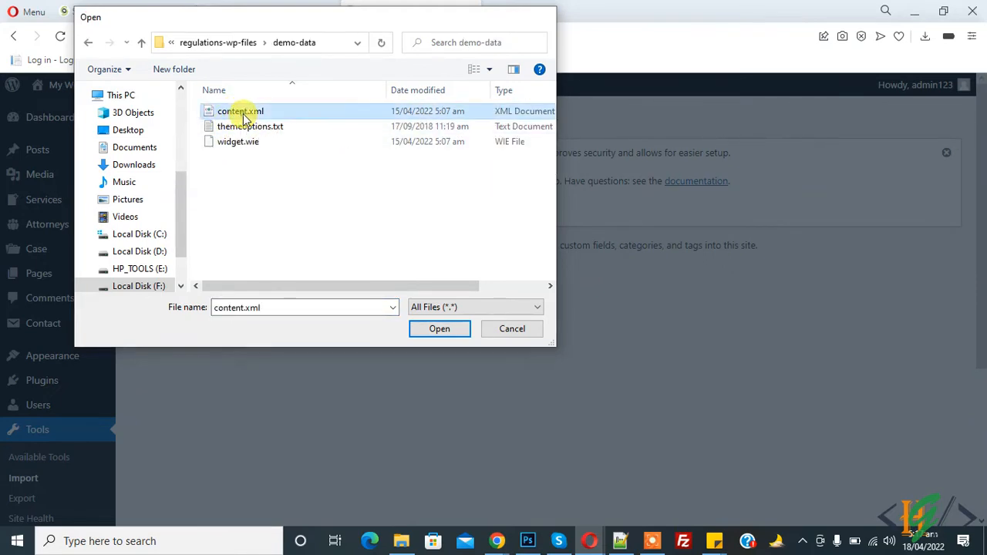
click(439, 329)
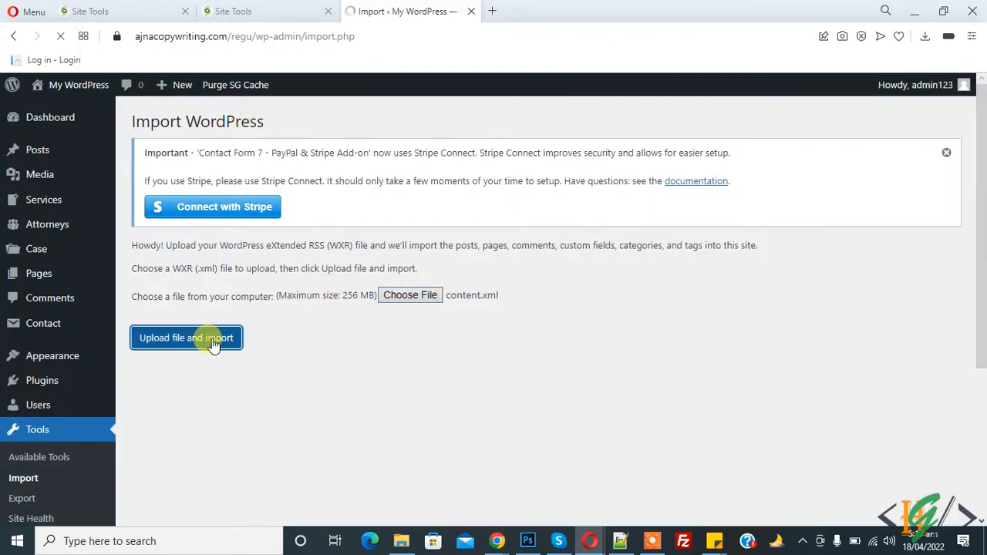
mouse_move(321, 344)
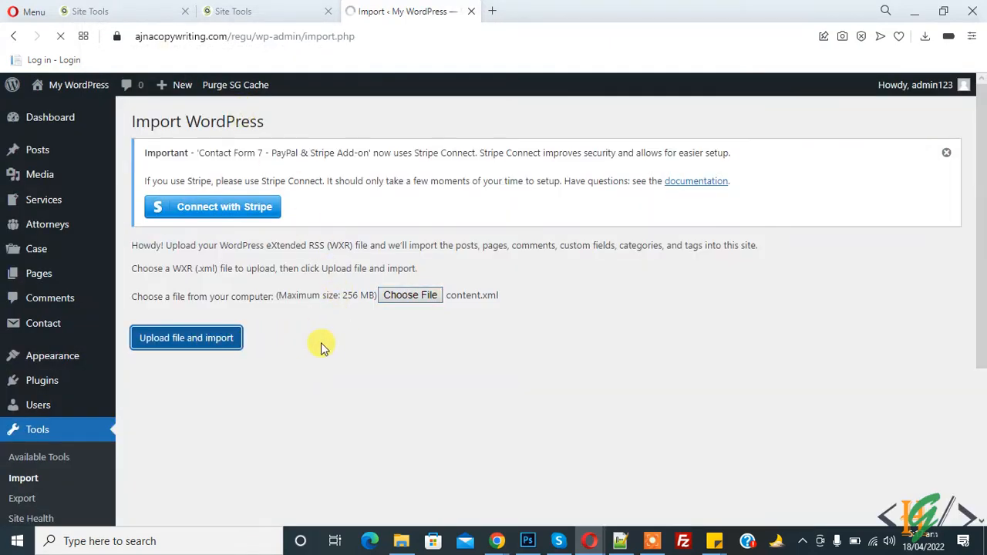
Assign imported posts to admin123, enable attachment downloads, and submit the import.
click(186, 338)
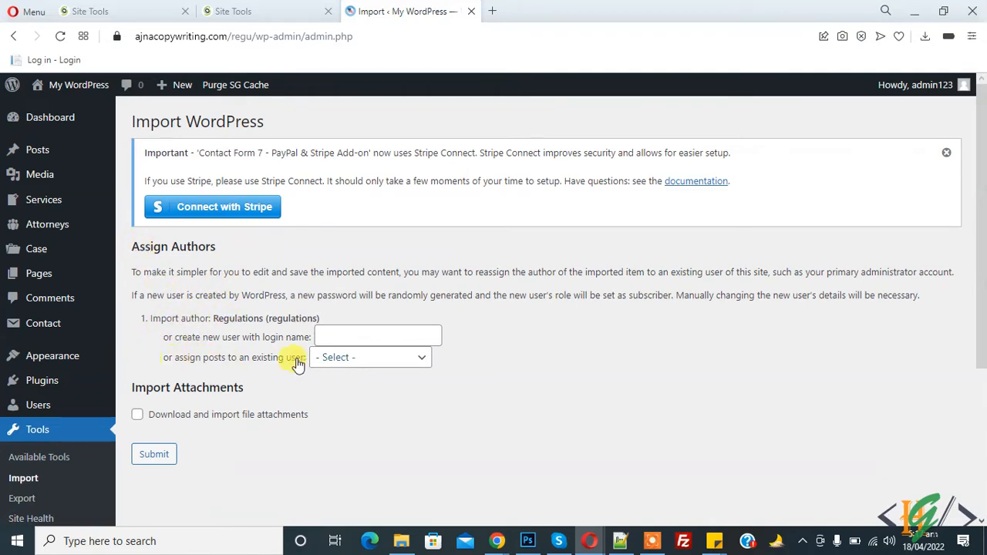
click(370, 357)
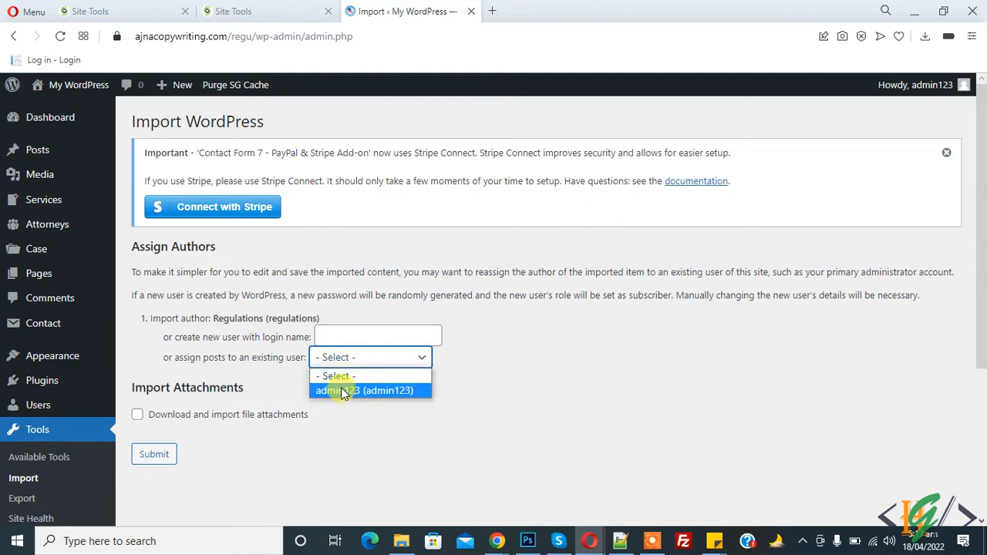
click(370, 390)
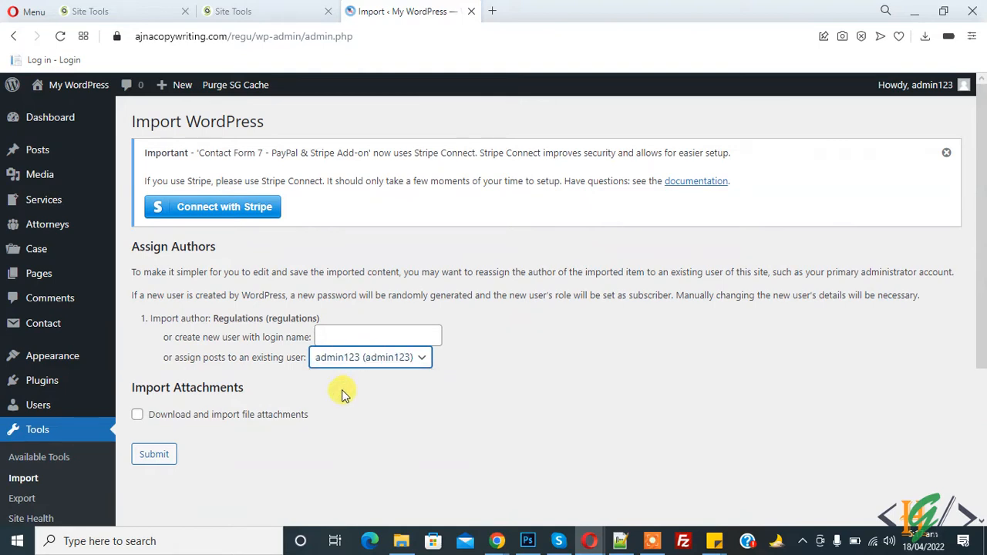
double_click(187, 388)
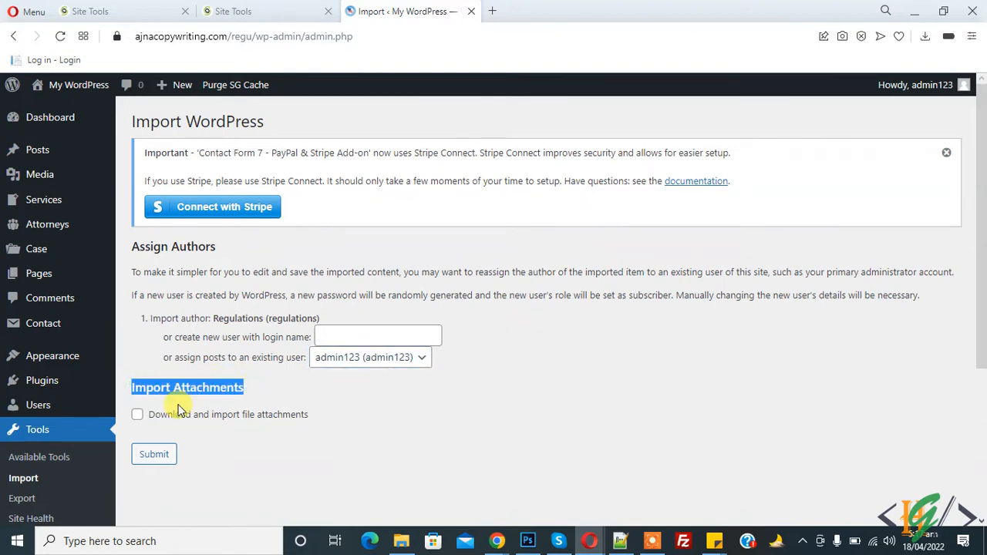
click(137, 414)
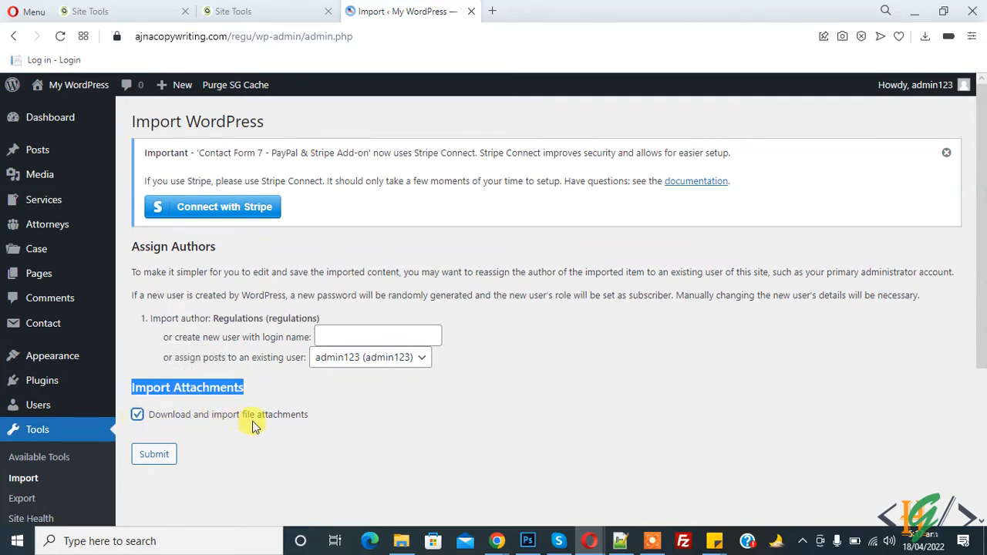
click(154, 453)
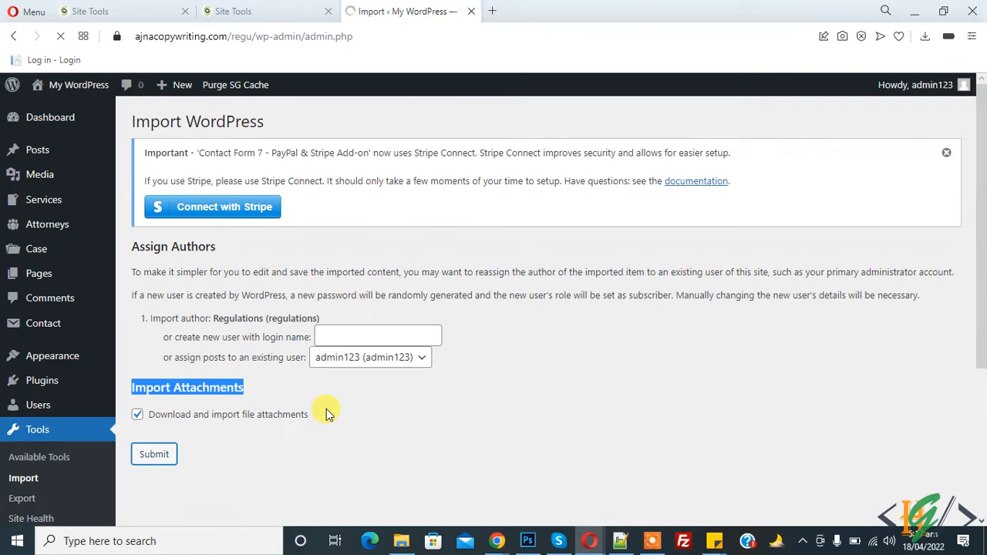
mouse_move(403, 253)
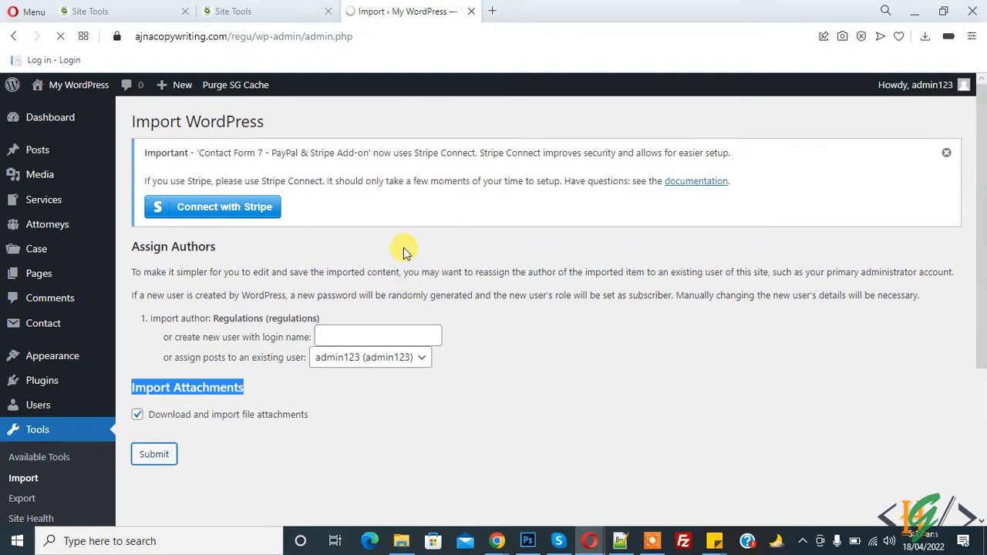
mouse_move(420, 255)
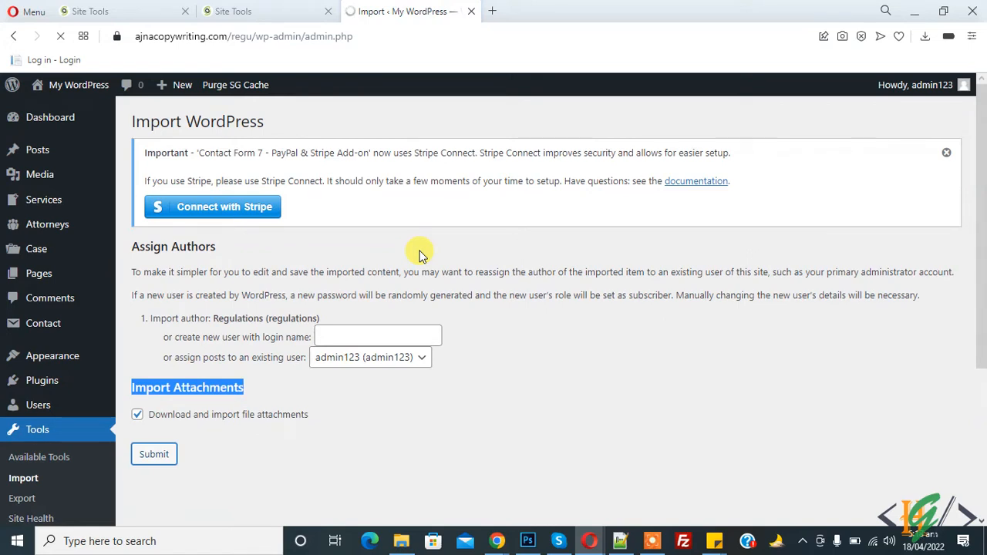
click(153, 454)
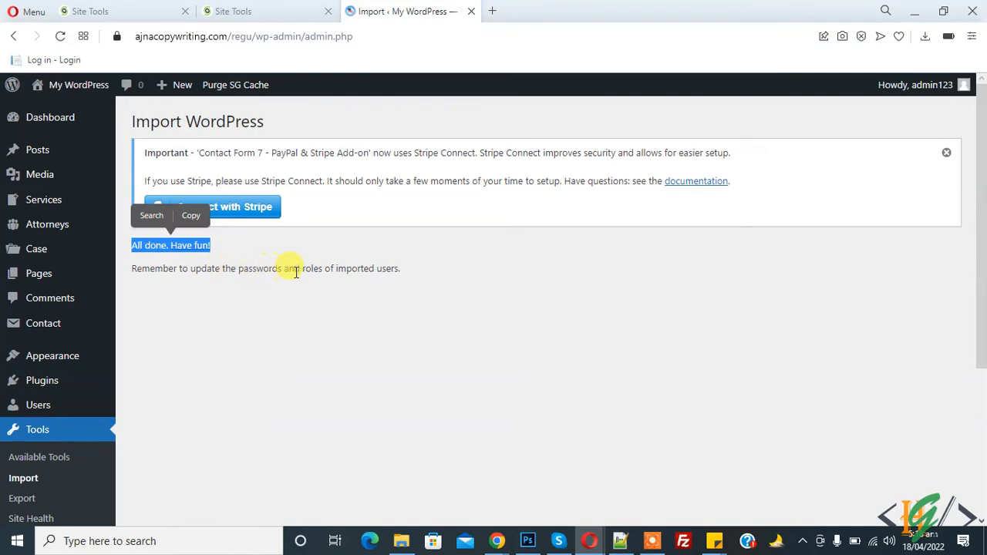
mouse_move(262, 322)
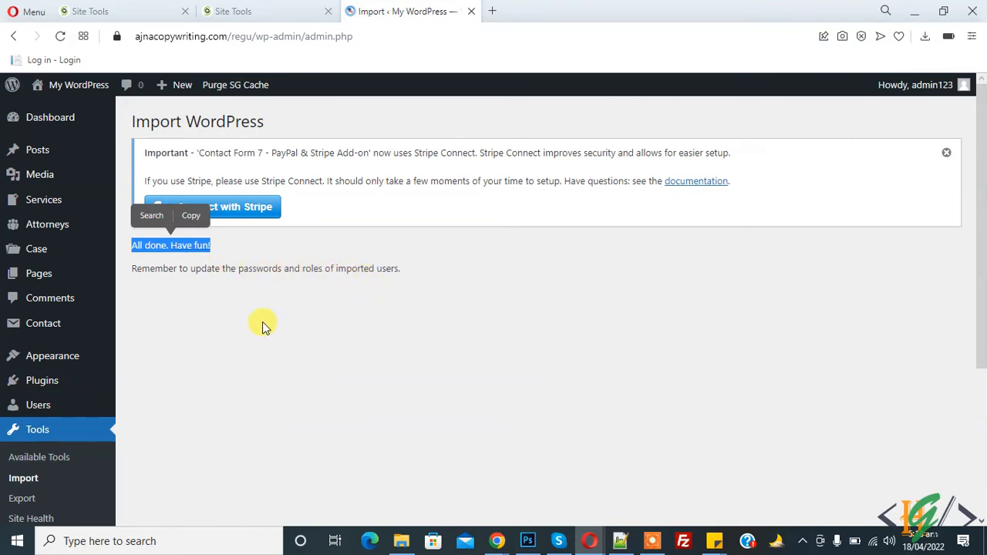
mouse_move(38, 273)
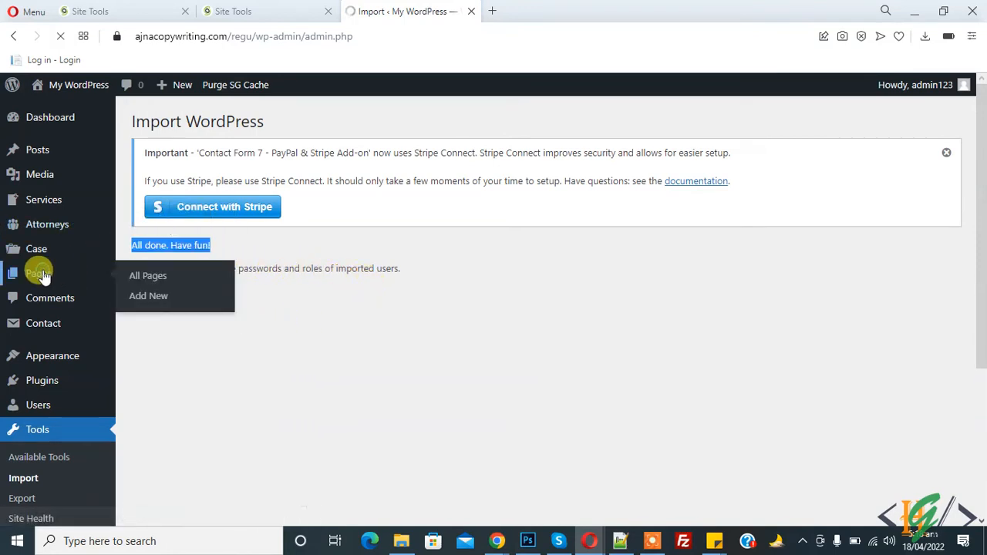
From All Pages, view the imported Home page on the live site in a new tab.
click(148, 275)
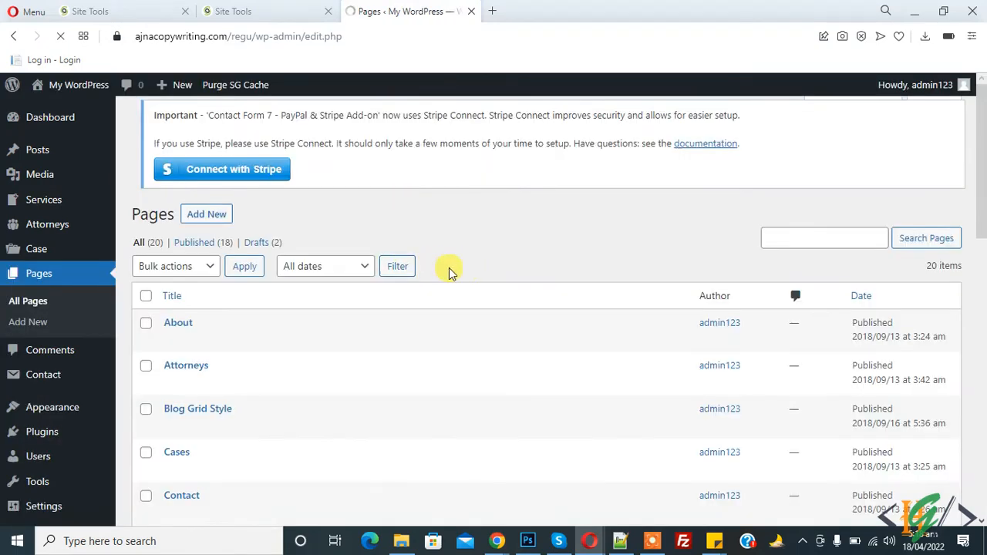
scroll(down, 3)
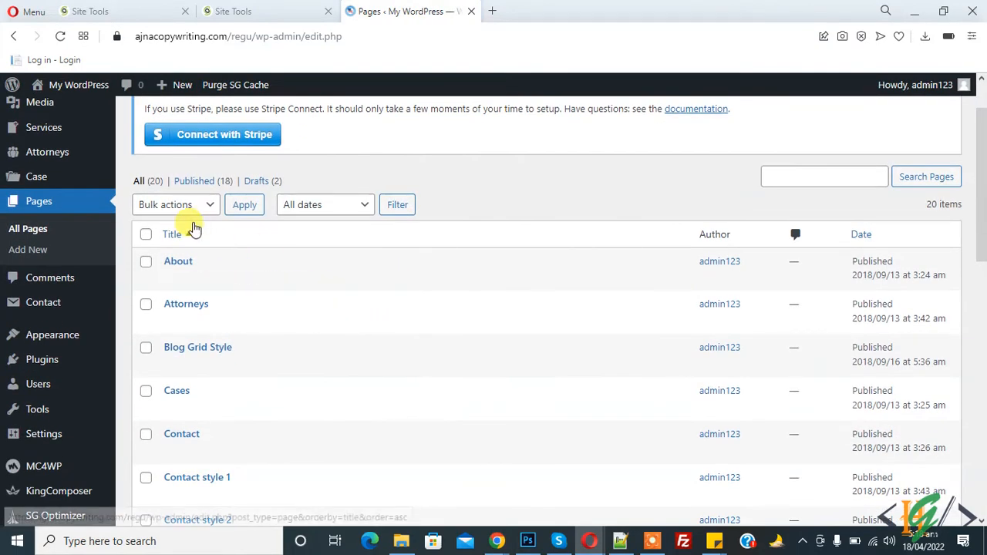
mouse_move(568, 160)
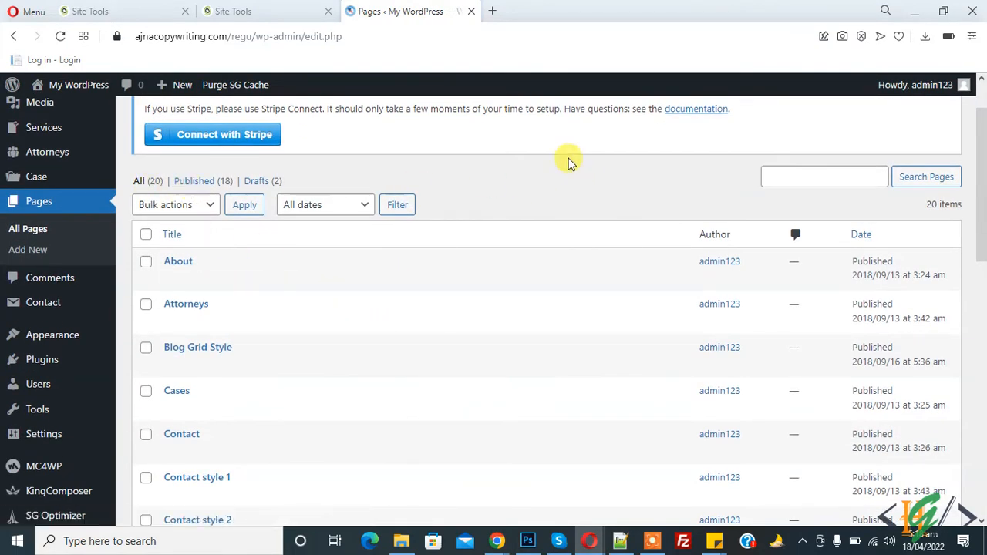
scroll(down, 3)
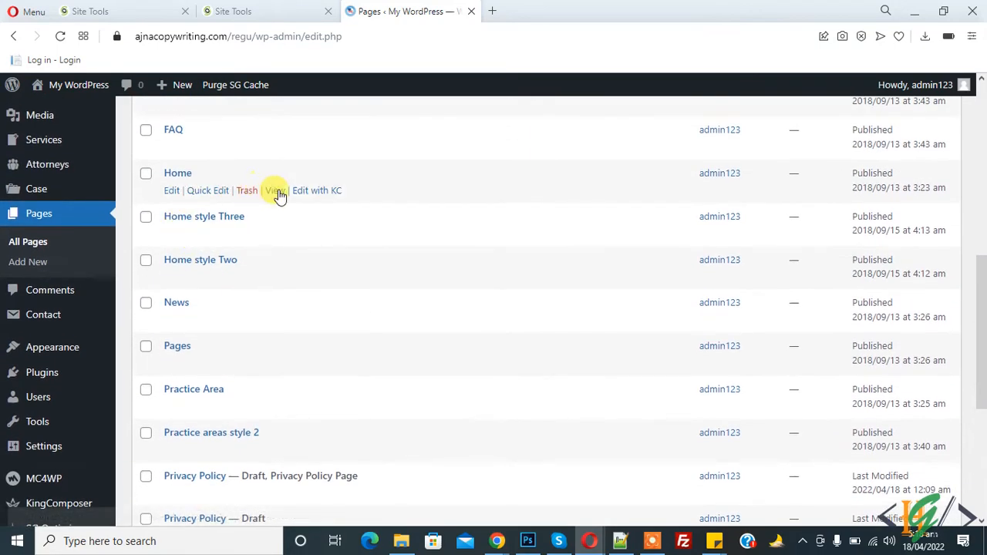
click(274, 191)
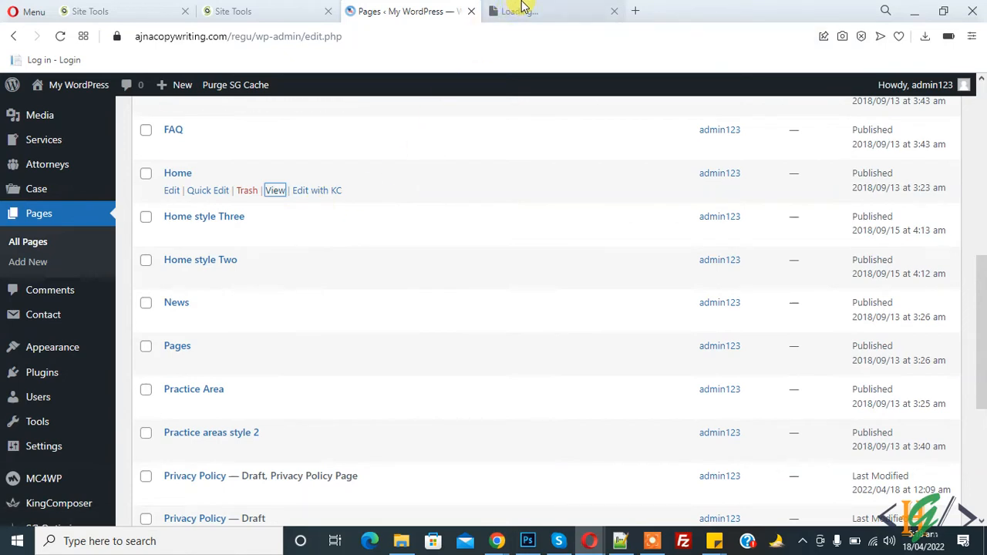
Scroll through the live Home page's hero, Law Services and case sections, then return to top.
click(274, 191)
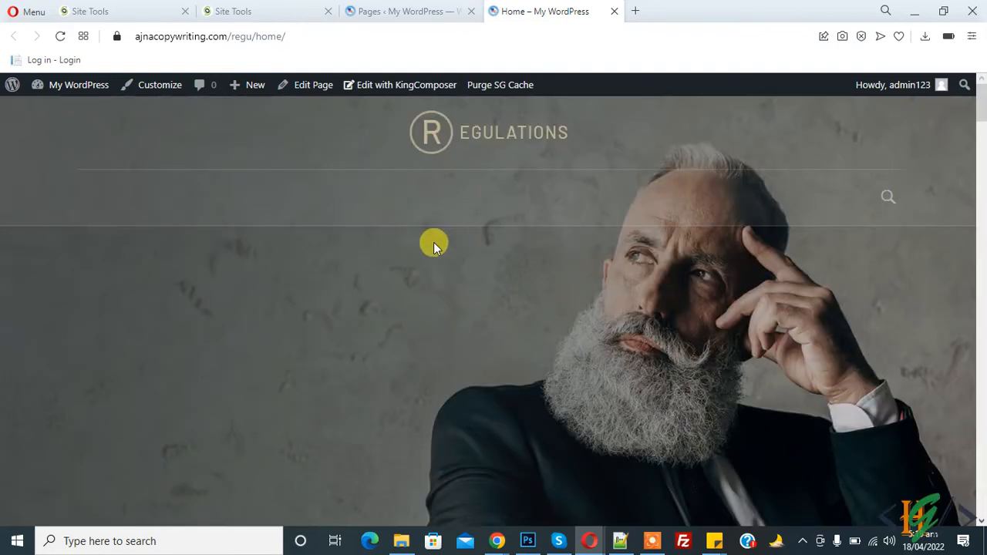
mouse_move(422, 239)
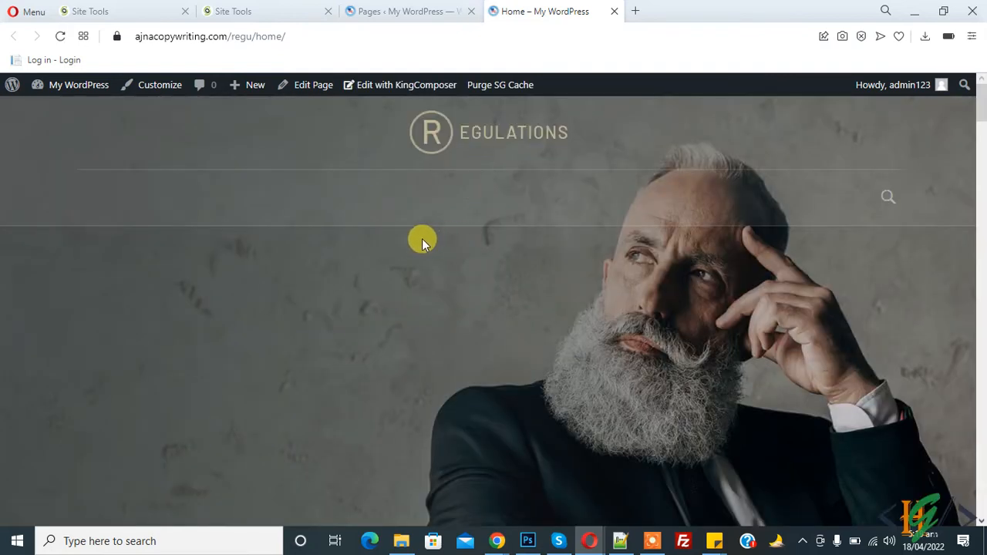
scroll(down, 3)
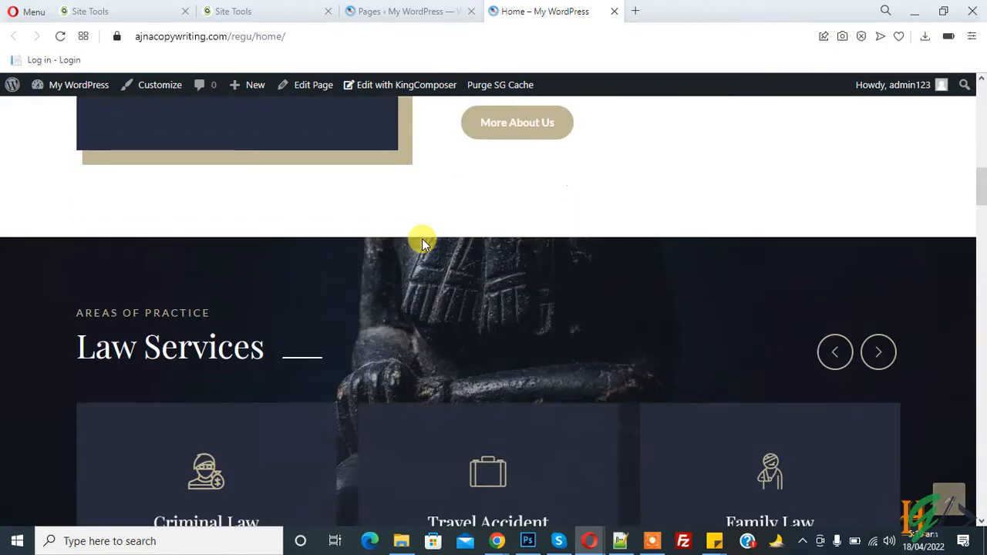
scroll(down, 3)
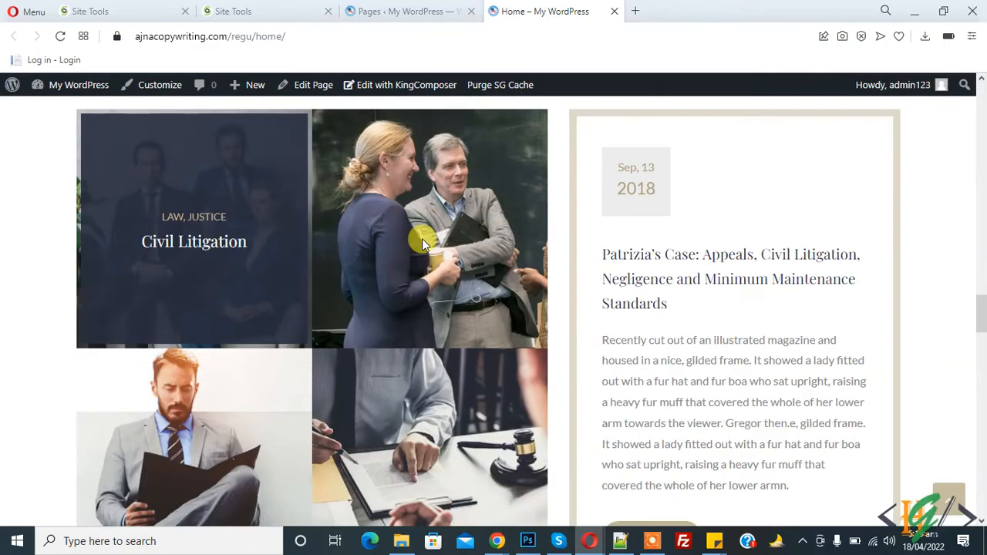
scroll(down, 3)
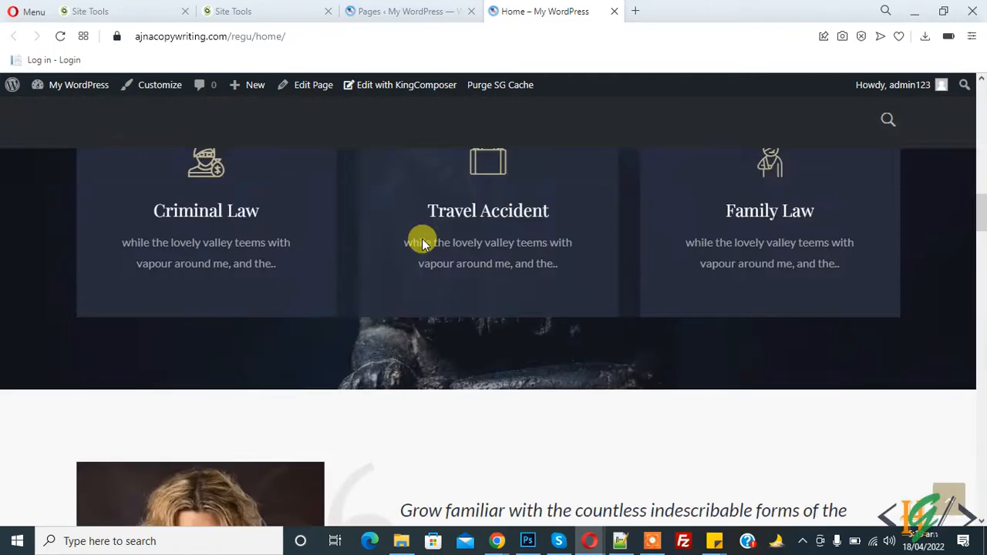
scroll(up, 3)
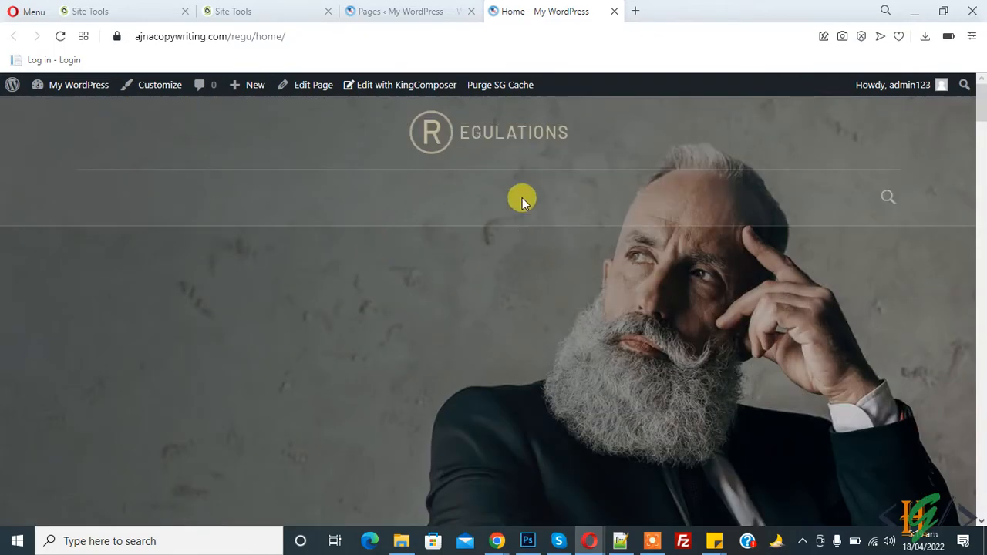
In Appearance > Menus, assign Main Menu to Main Navigation and save the menu.
click(409, 11)
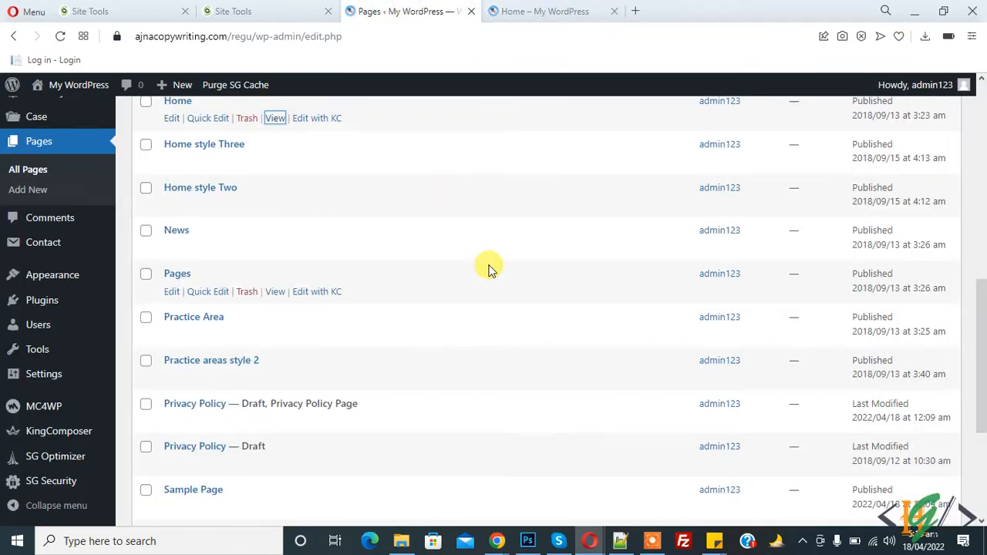
mouse_move(409, 270)
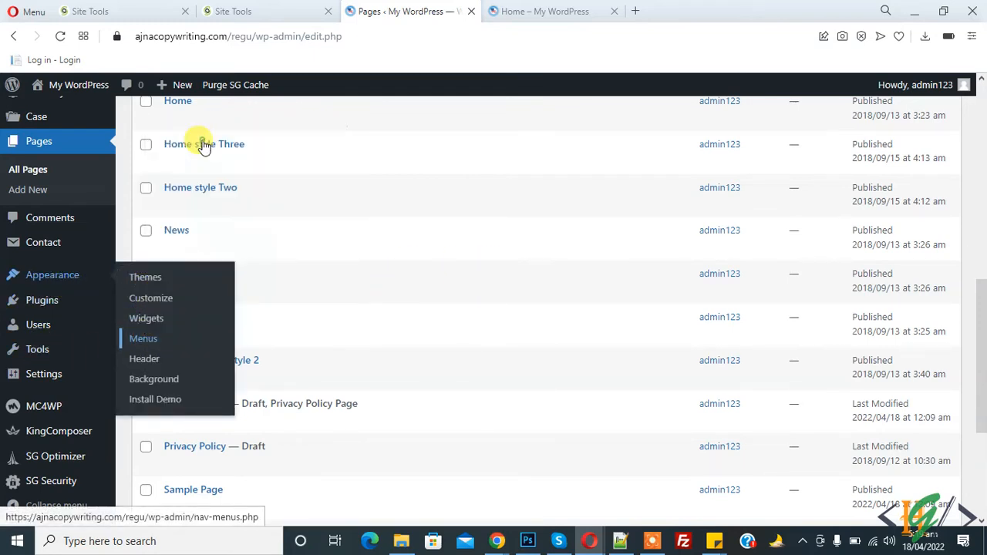
click(143, 338)
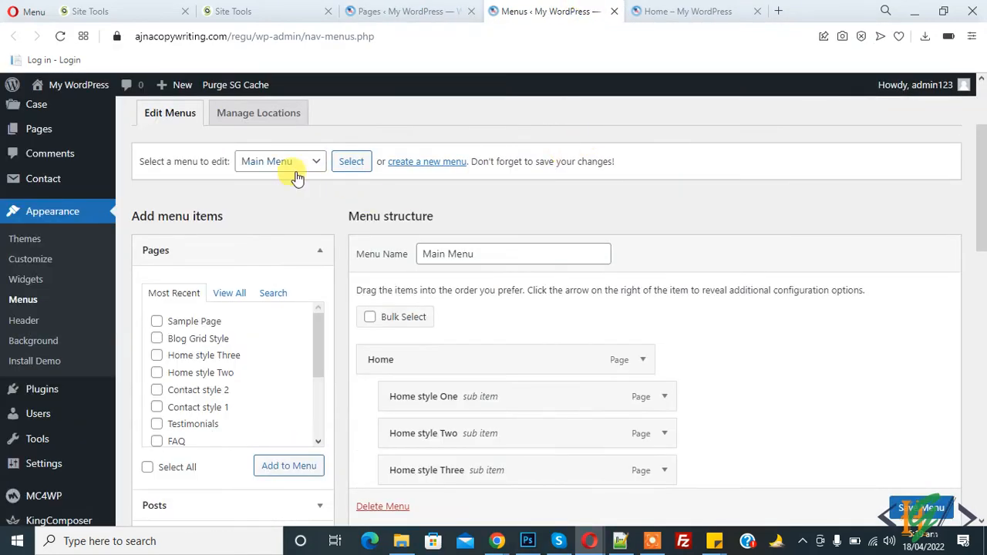
scroll(down, 3)
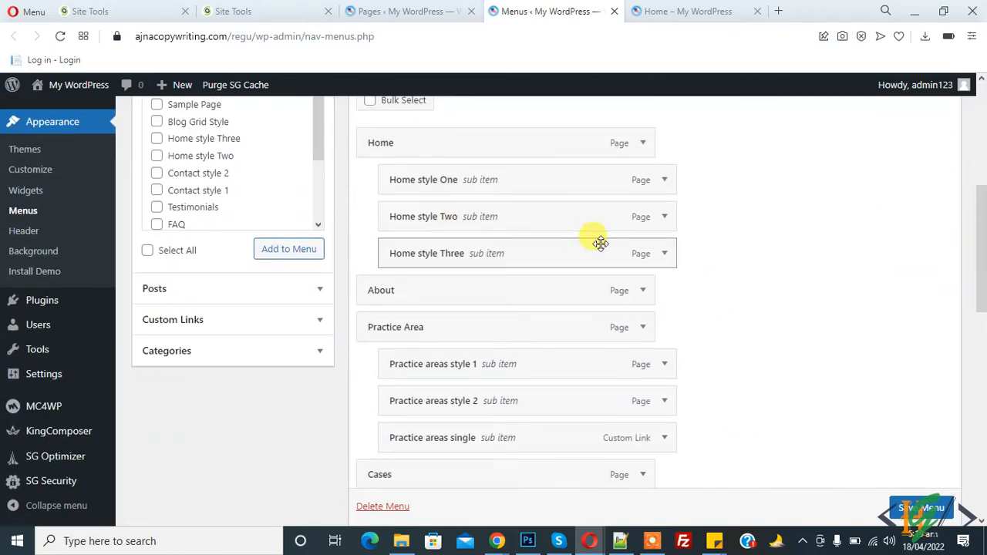
scroll(down, 3)
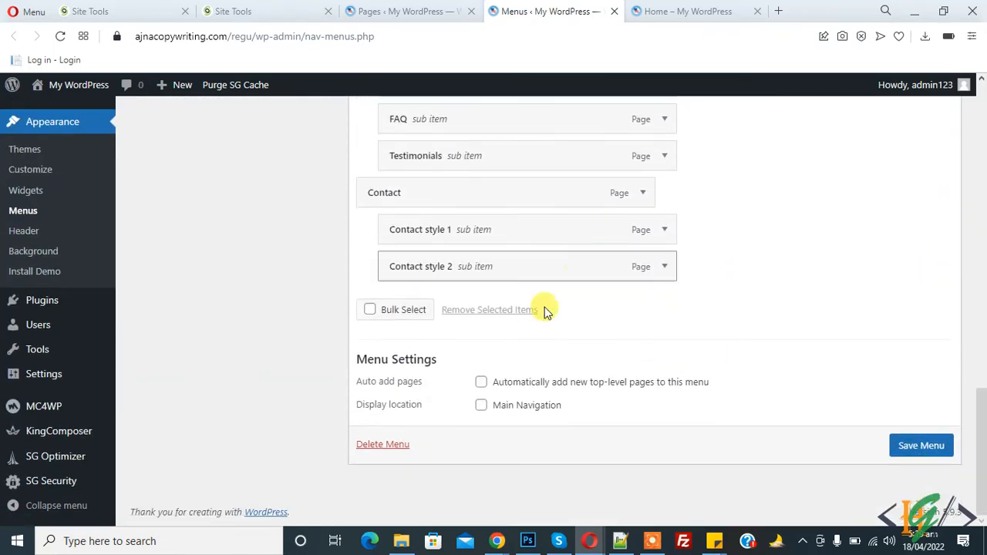
click(481, 405)
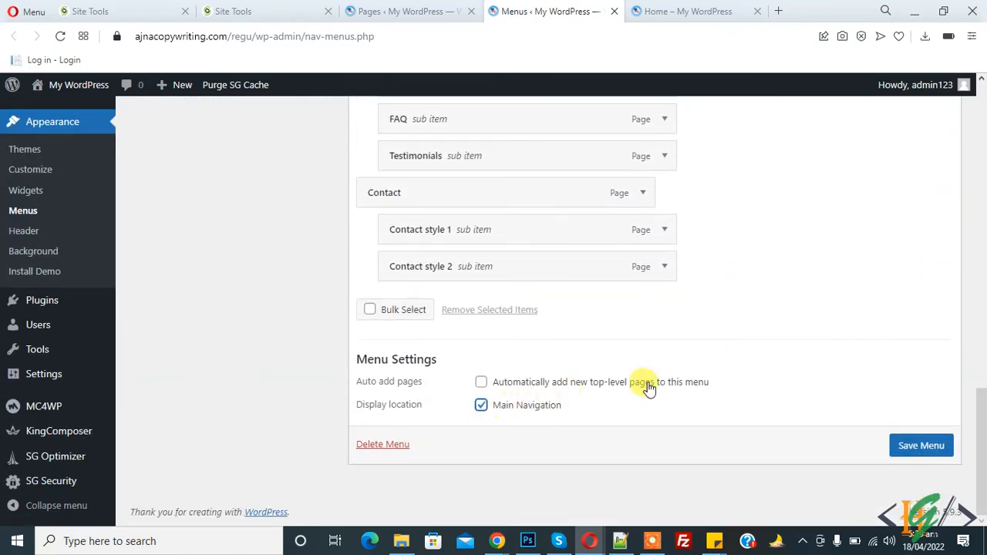
click(921, 445)
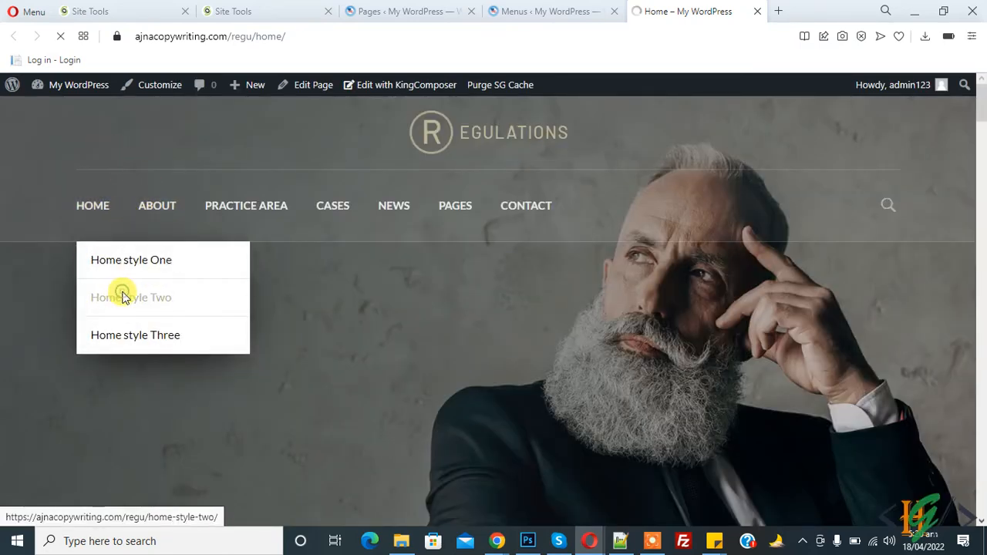
Visit Home style Two, then the About page down to About Our Company.
click(131, 298)
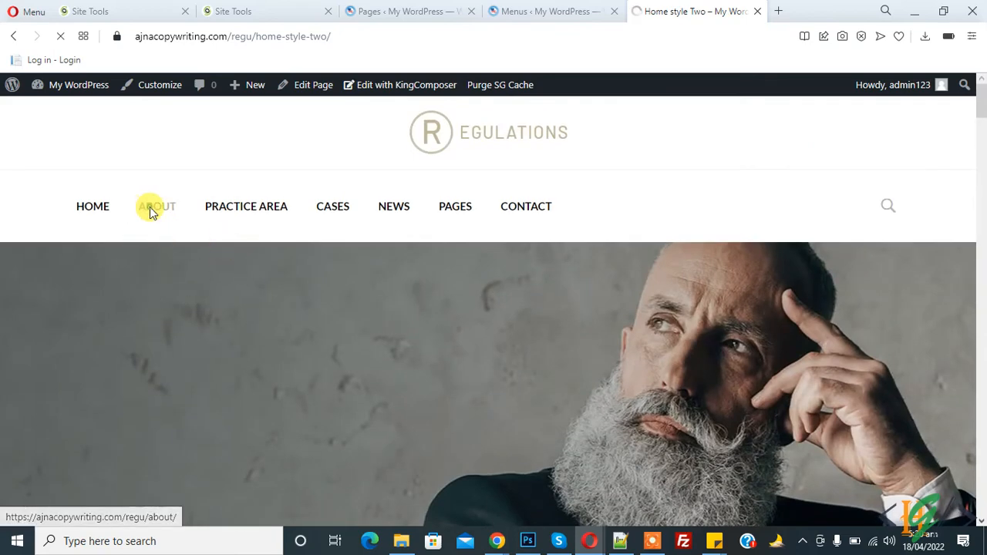
click(156, 206)
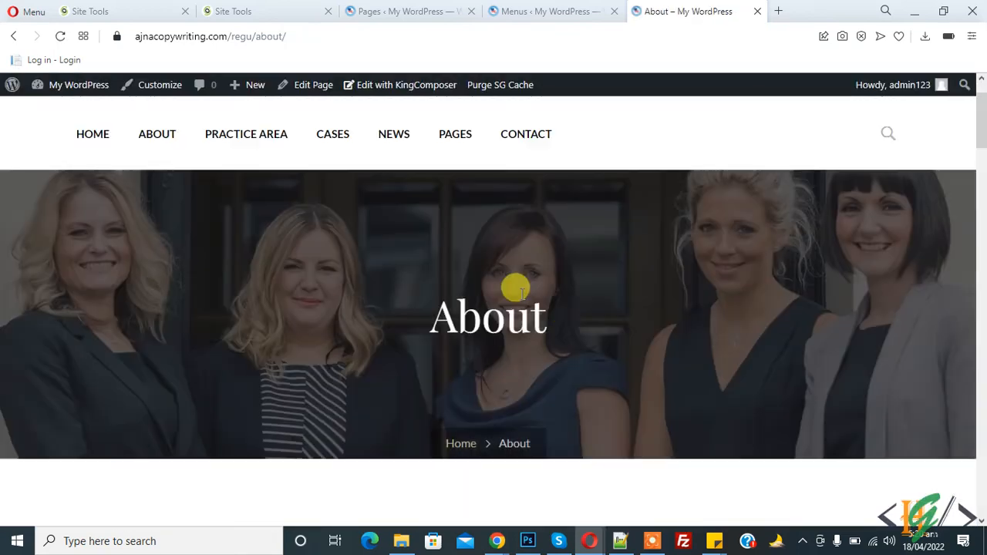
scroll(down, 3)
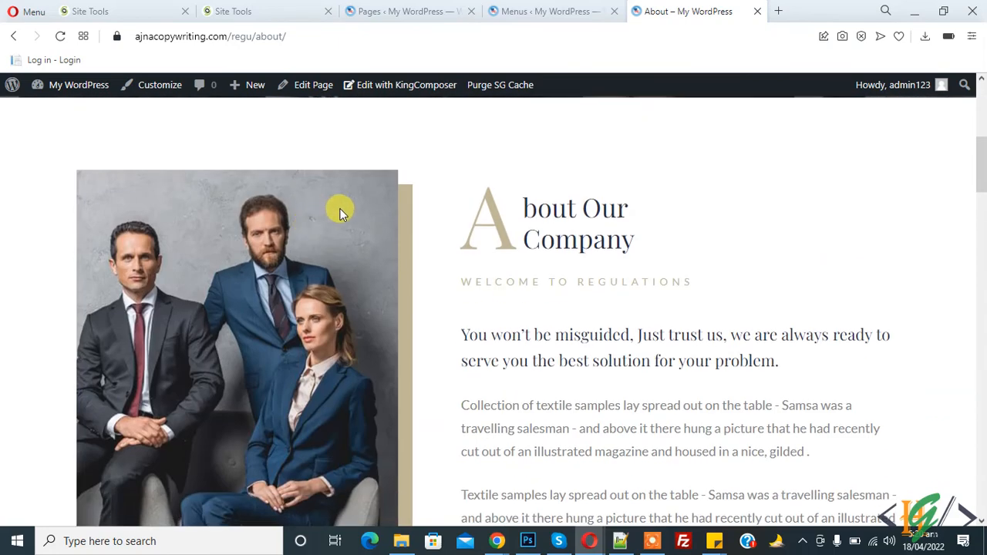
mouse_move(351, 191)
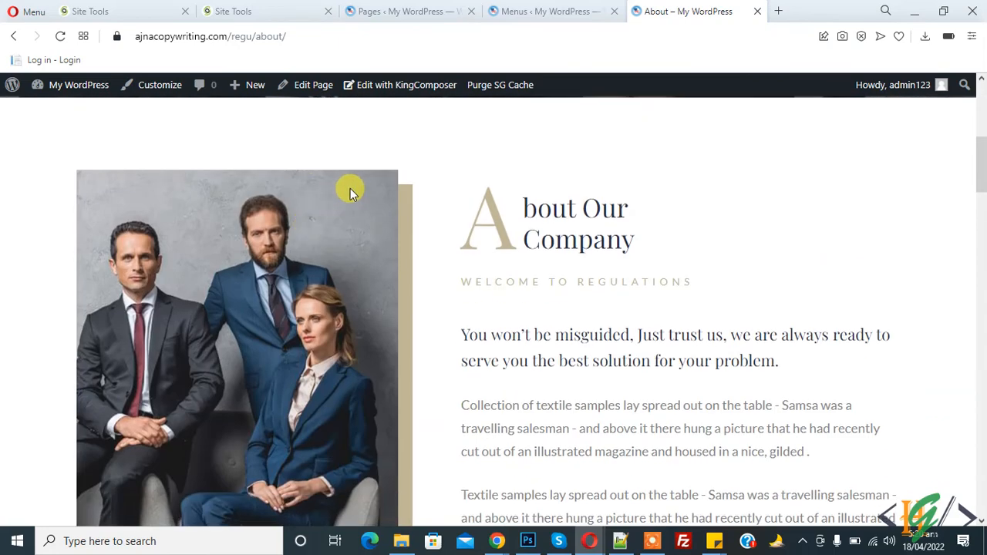